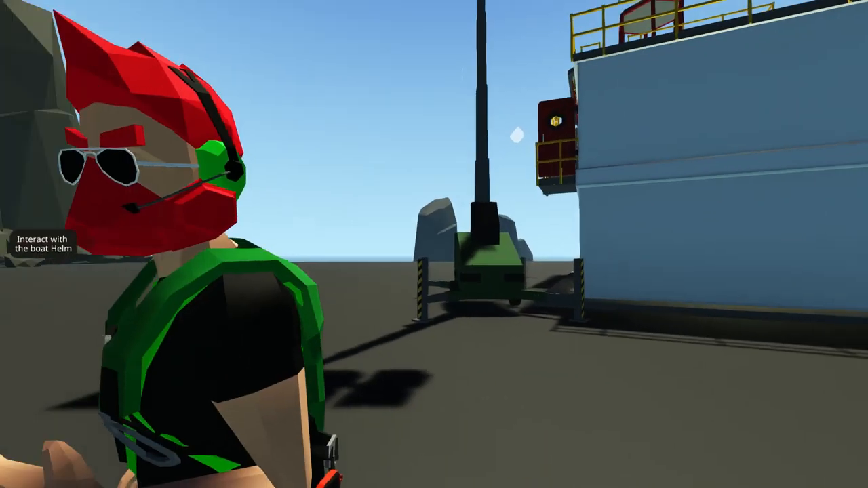
pyautogui.moveTo(434, 244)
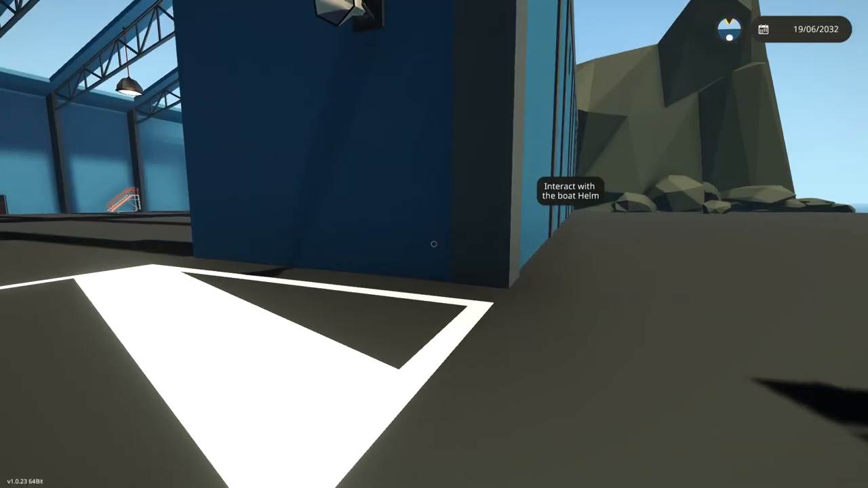
pyautogui.moveTo(434, 244)
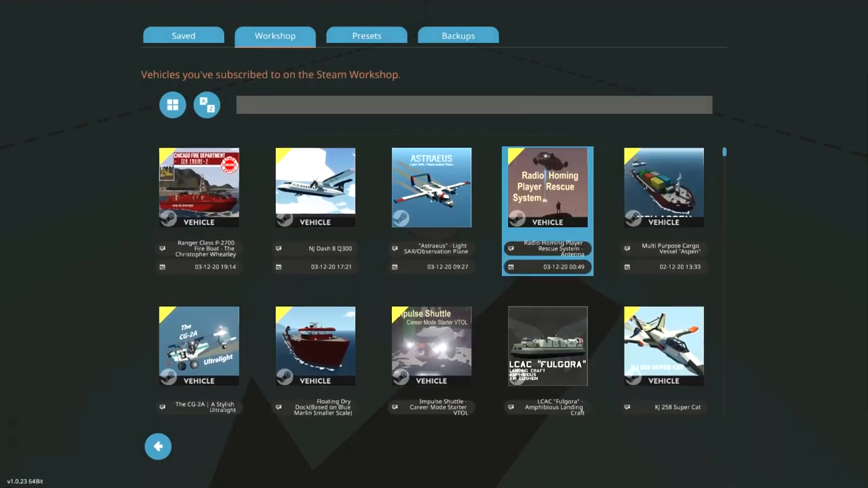
# Scroll through the subscribed Workshop vehicles in the spawner list
pyautogui.scroll(-3)
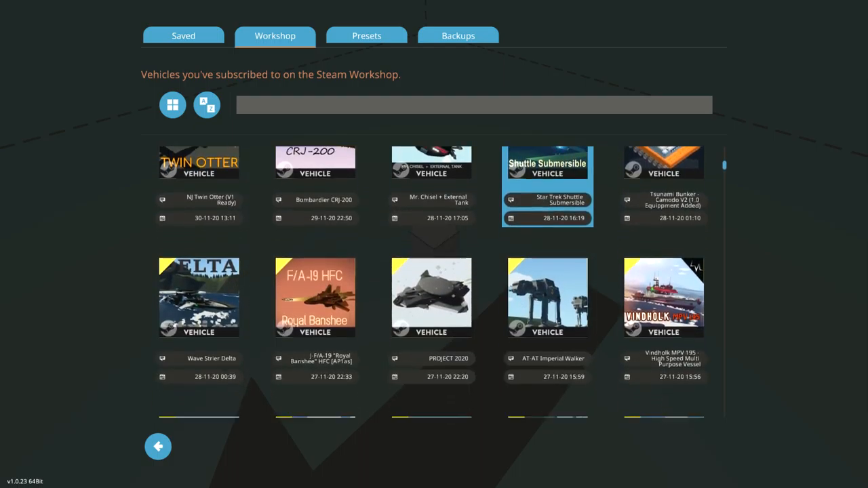
pyautogui.scroll(-3)
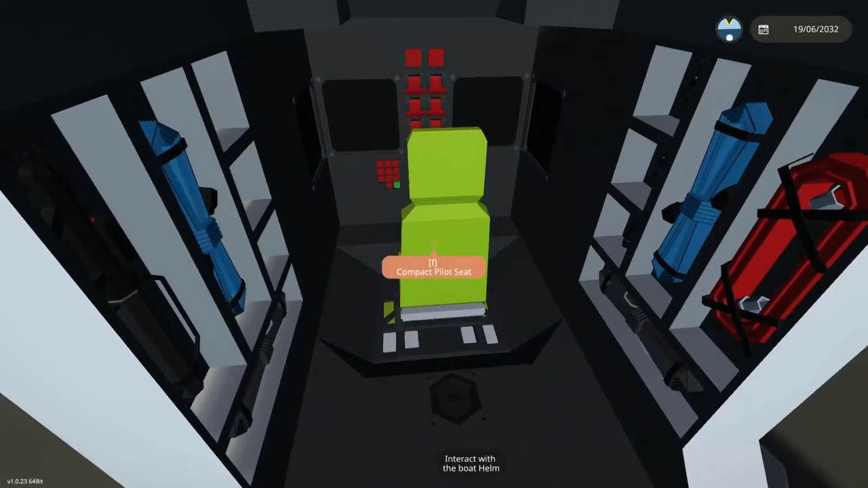
# Sit down in the spawned vehicle's Compact Pilot Seat
pyautogui.press('f')
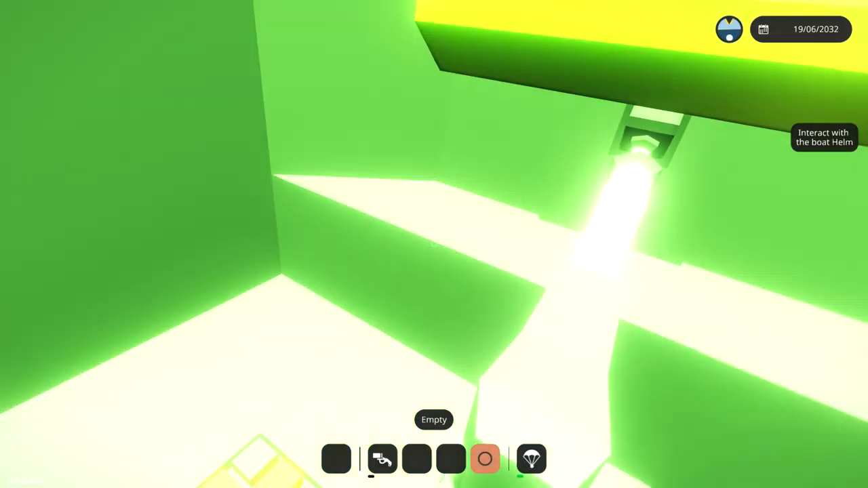
pyautogui.moveTo(434, 244)
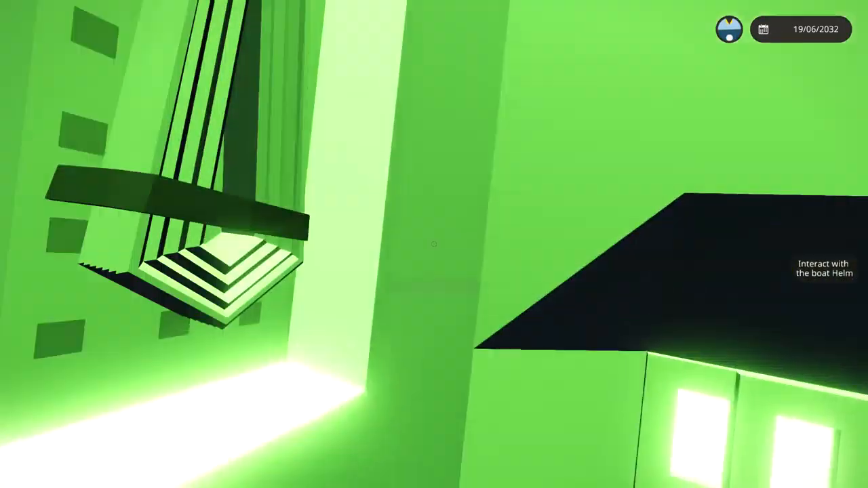
pyautogui.moveTo(434, 244)
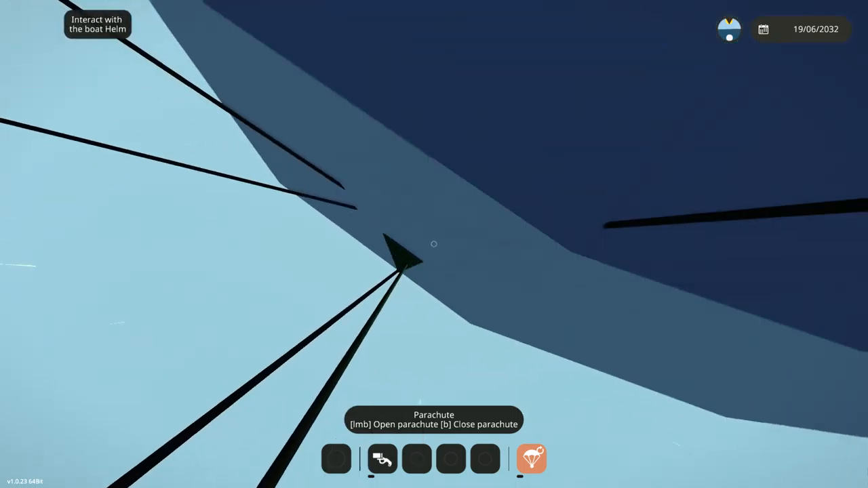
# Open the parachute while falling after leaving the vehicle
pyautogui.click(434, 244)
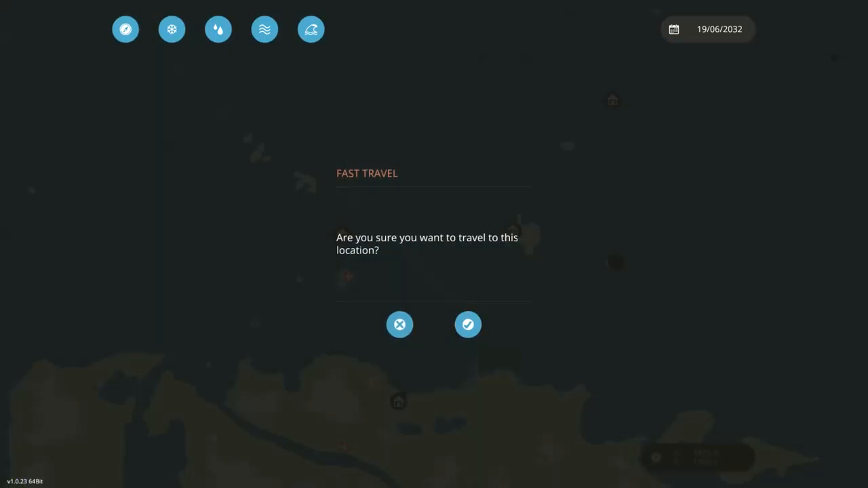
# Fast-travel back to the hangar base and start vehicle creation at the workbench
pyautogui.click(468, 325)
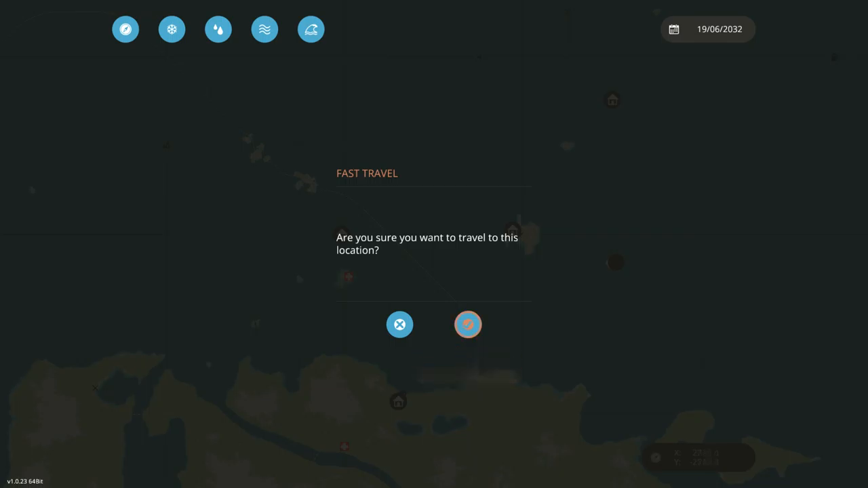
pyautogui.click(468, 324)
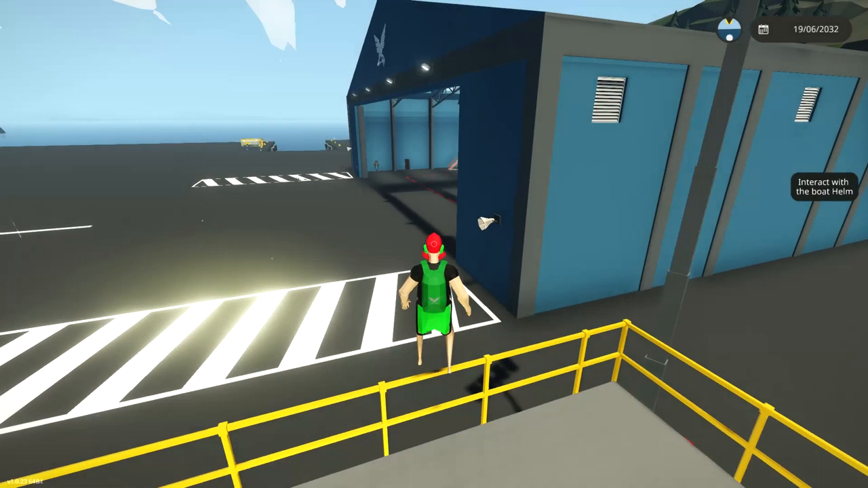
pyautogui.press('w')
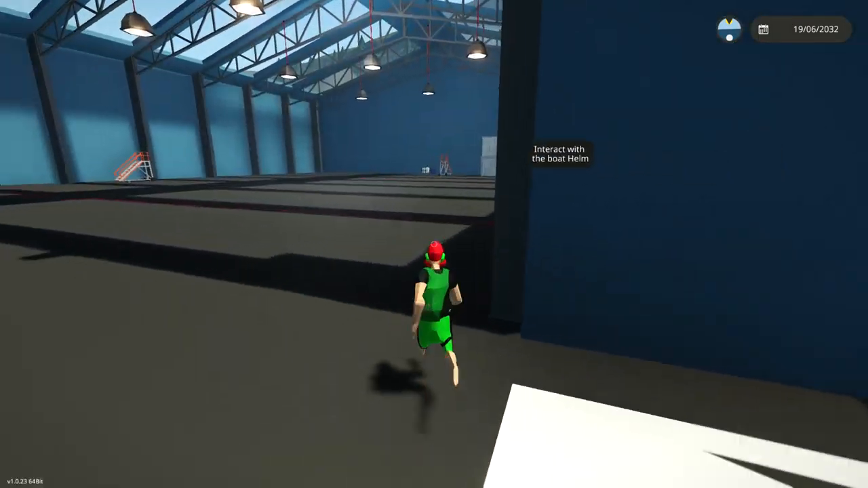
pyautogui.press('w')
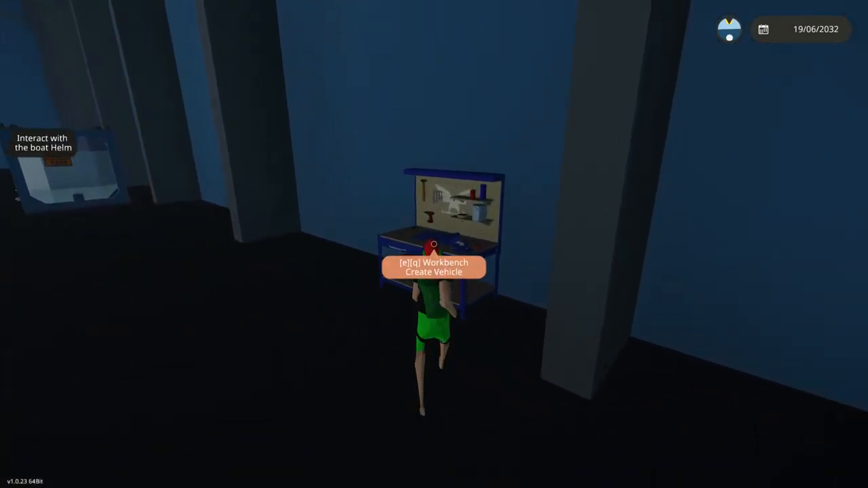
pyautogui.press('e')
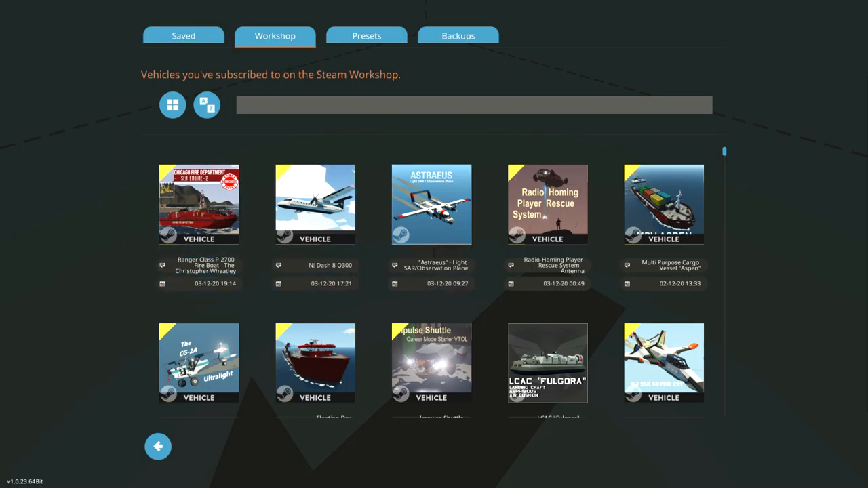
# Scroll the Workshop list, then close the library and menu to resume play
pyautogui.scroll(-3)
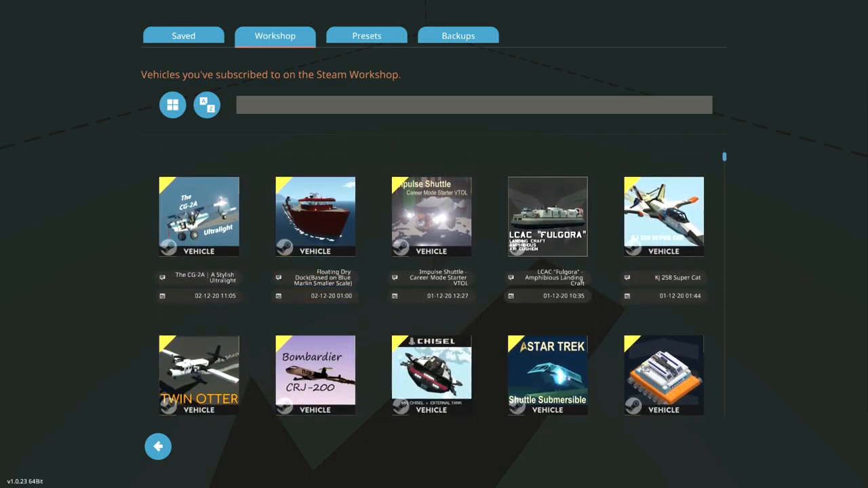
pyautogui.press('Escape')
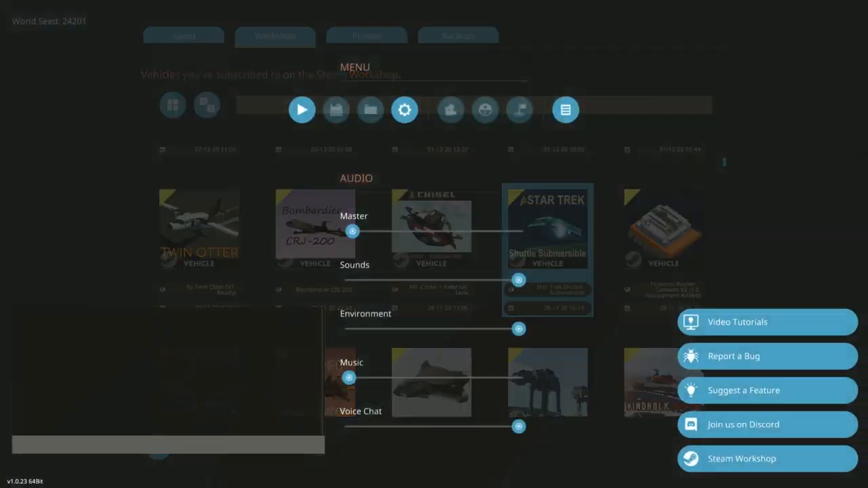
pyautogui.click(301, 109)
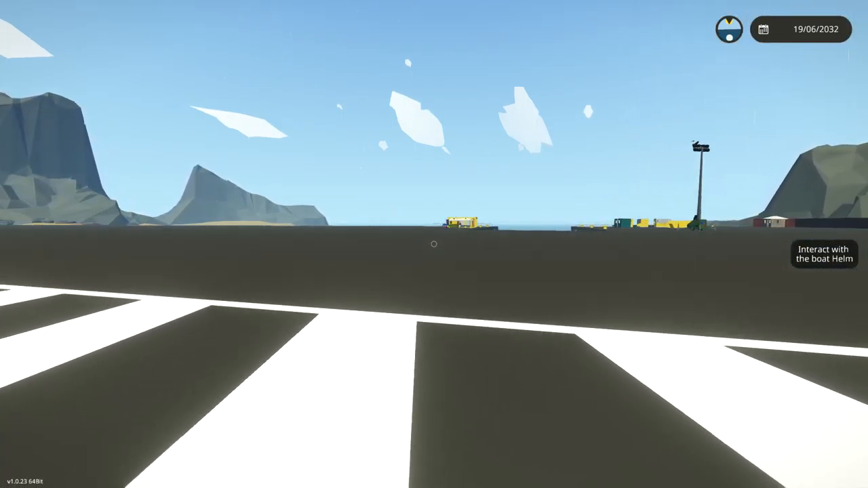
pyautogui.moveTo(433, 244)
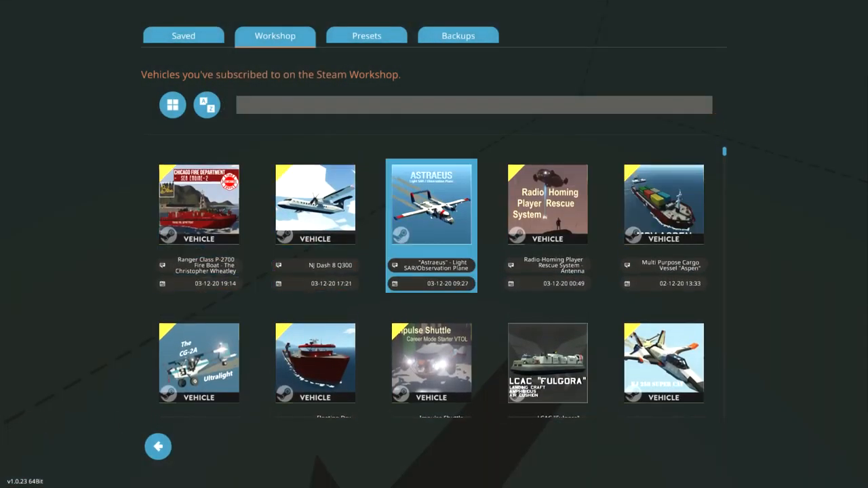
# Scroll the Workshop list and spawn the Vindholk MPV 195 High Speed Multi Purpose Vessel
pyautogui.scroll(-3)
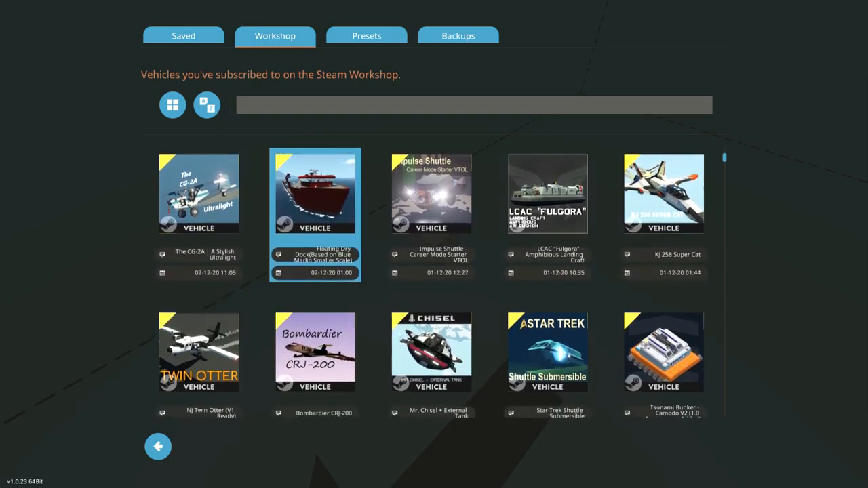
pyautogui.scroll(-3)
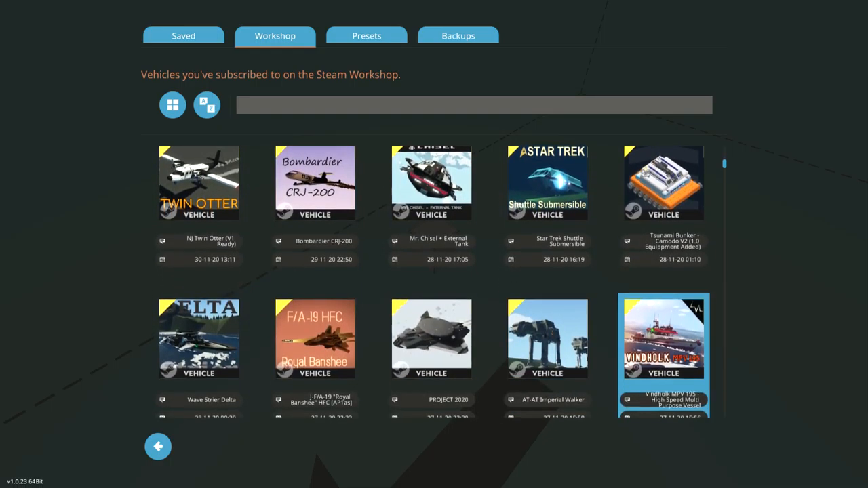
pyautogui.click(663, 183)
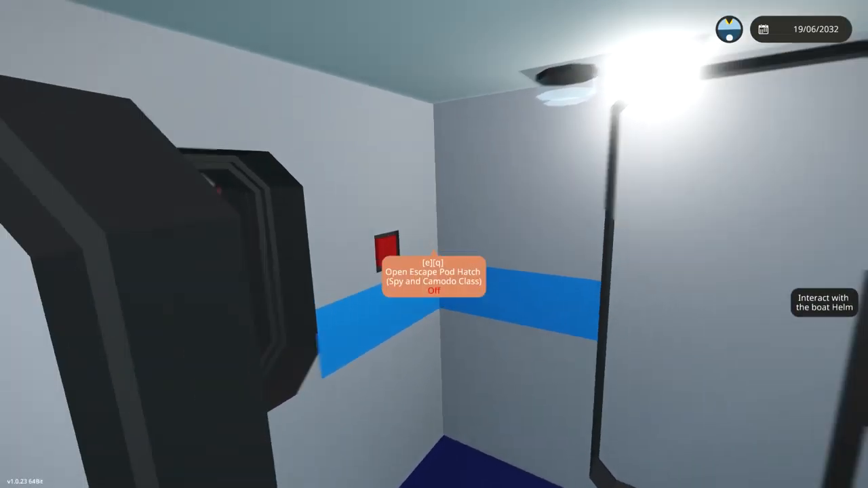
# Operate the bridge switches, turning the Parking Brake On
pyautogui.press('e')
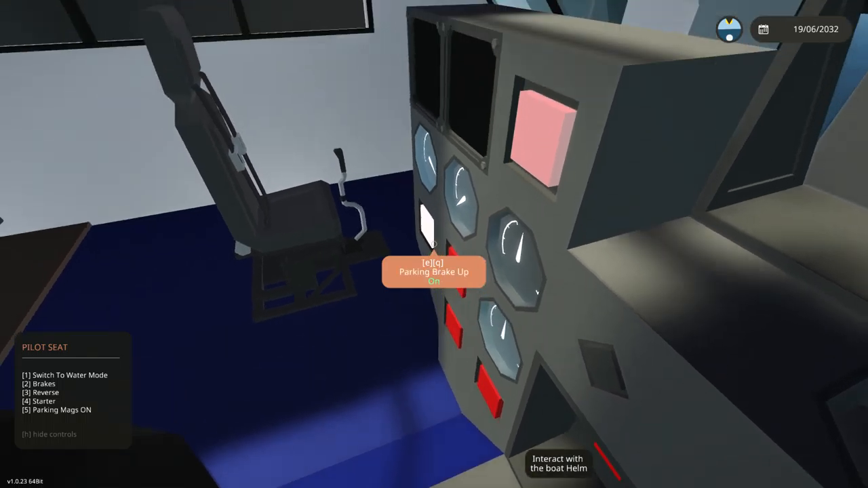
pyautogui.press('e')
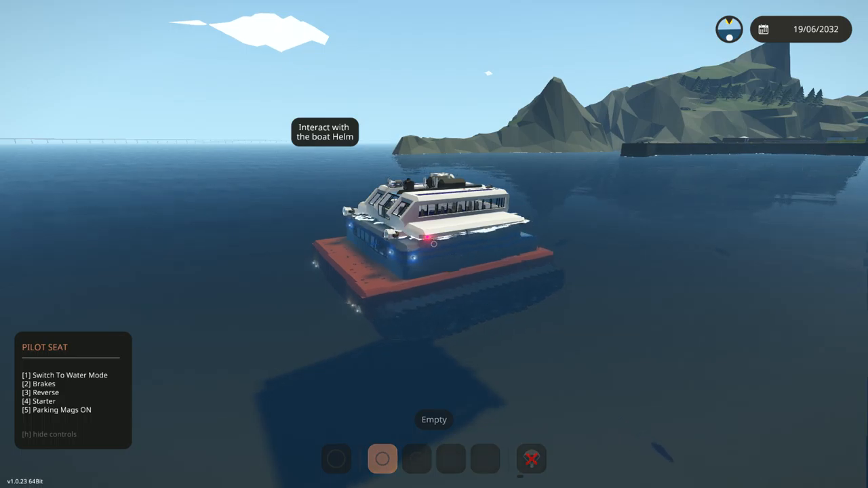
# Bring up the game menu while the Vindholk MPV is under way at sea
pyautogui.press('Escape')
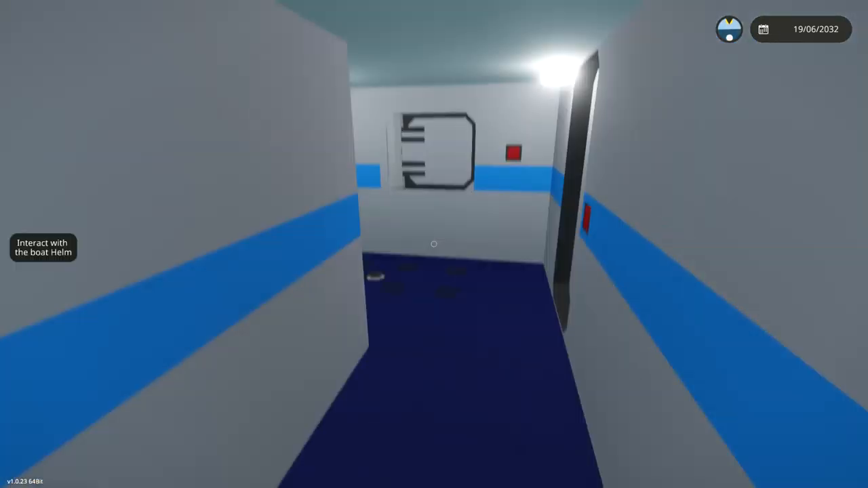
pyautogui.moveTo(434, 244)
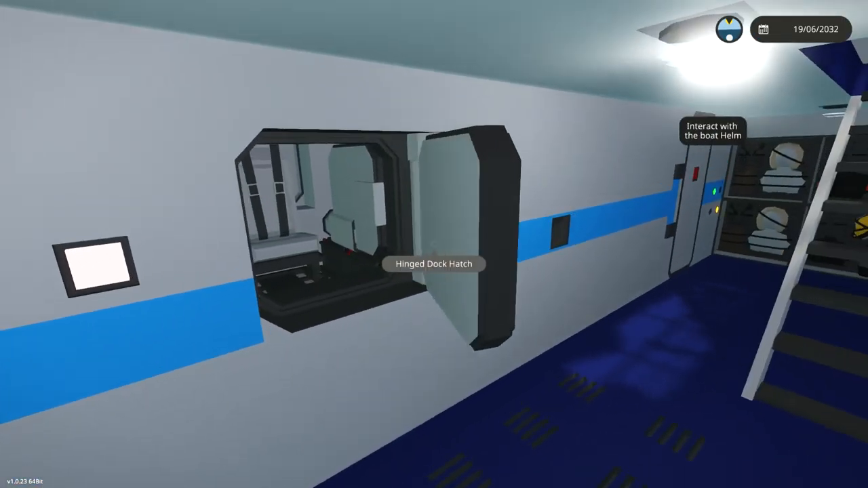
pyautogui.moveTo(433, 244)
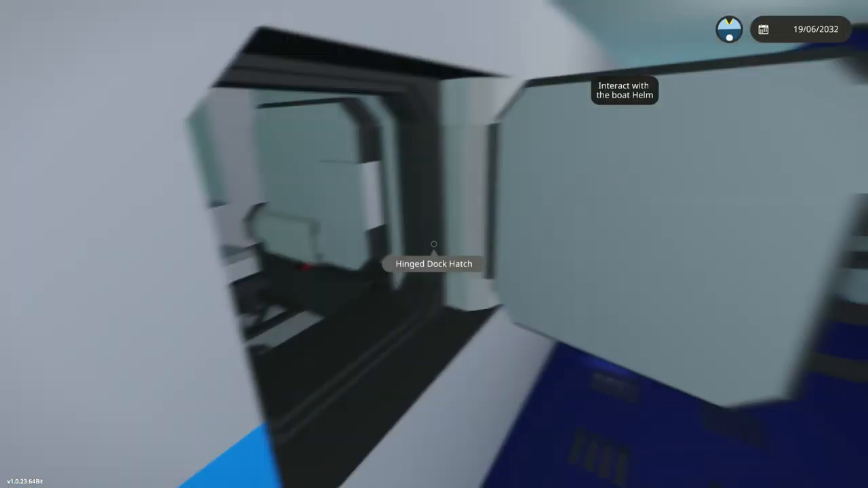
pyautogui.moveTo(434, 244)
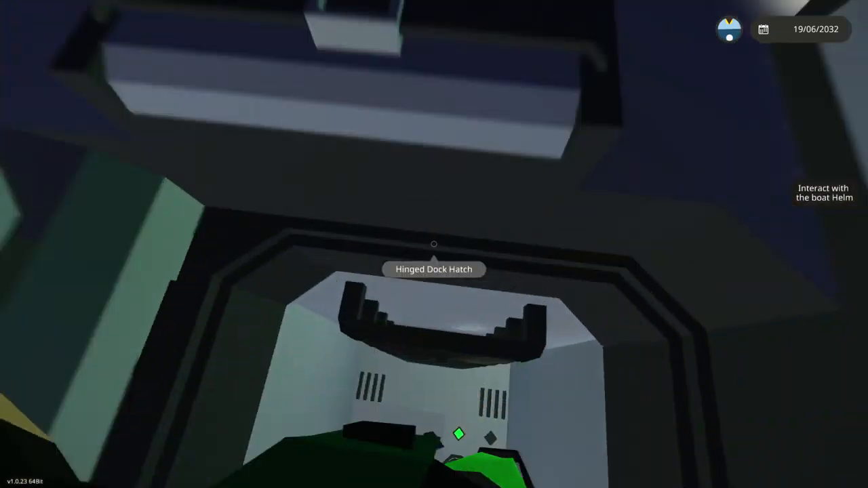
pyautogui.moveTo(433, 244)
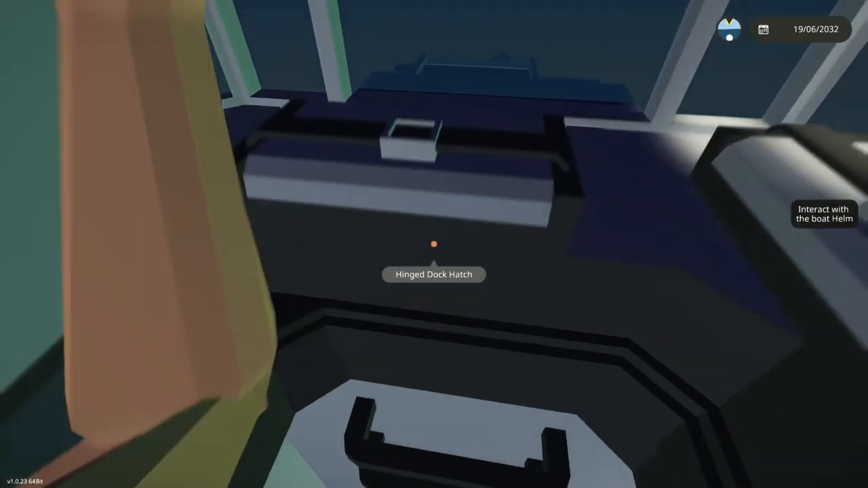
pyautogui.moveTo(434, 244)
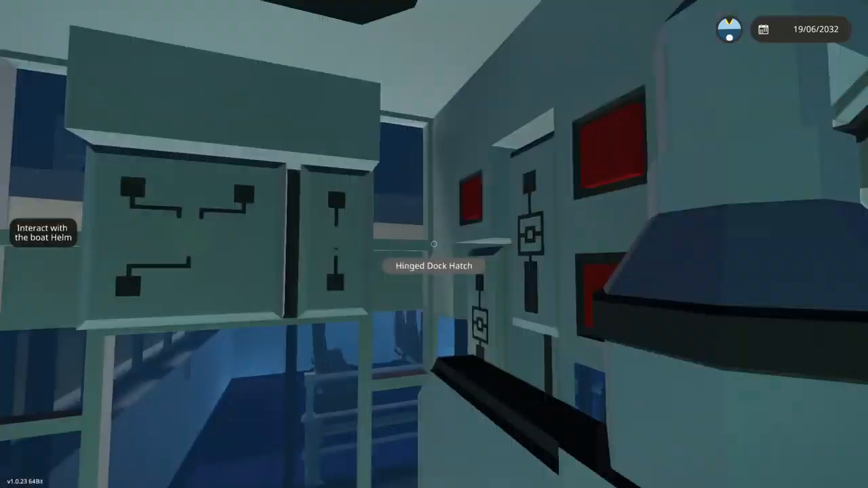
pyautogui.moveTo(433, 244)
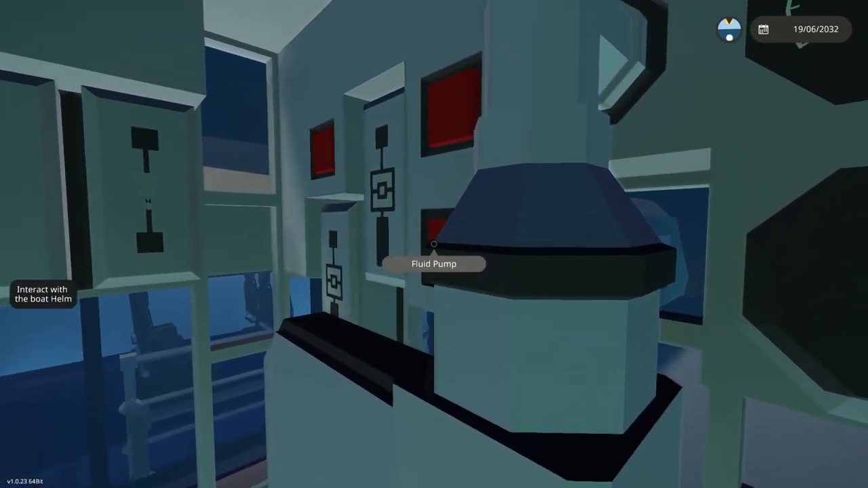
pyautogui.moveTo(433, 244)
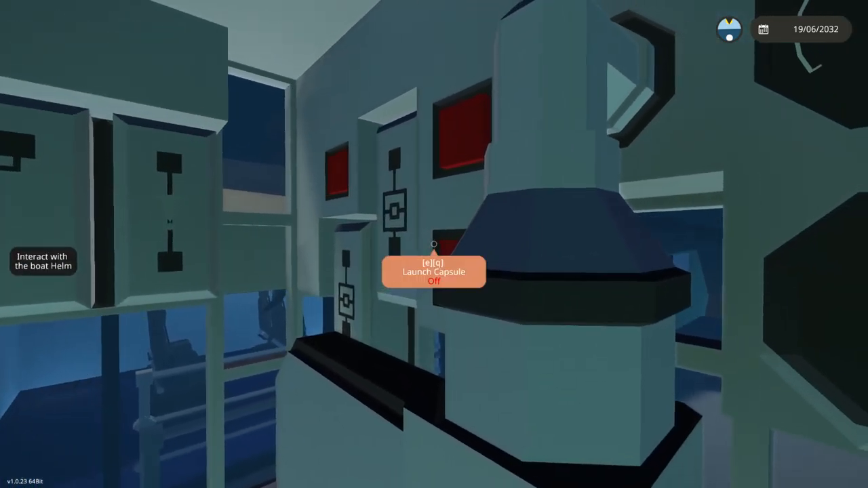
# Trigger the Launch Capsule button to launch the escape capsule
pyautogui.press('e')
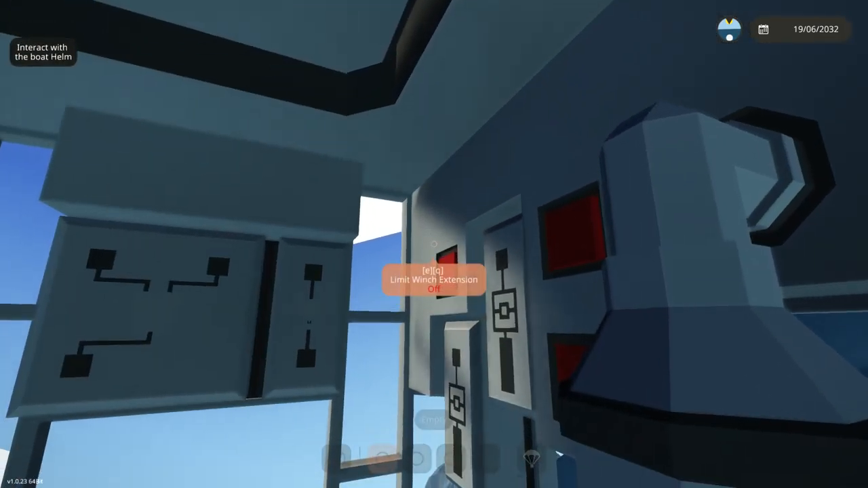
pyautogui.moveTo(434, 244)
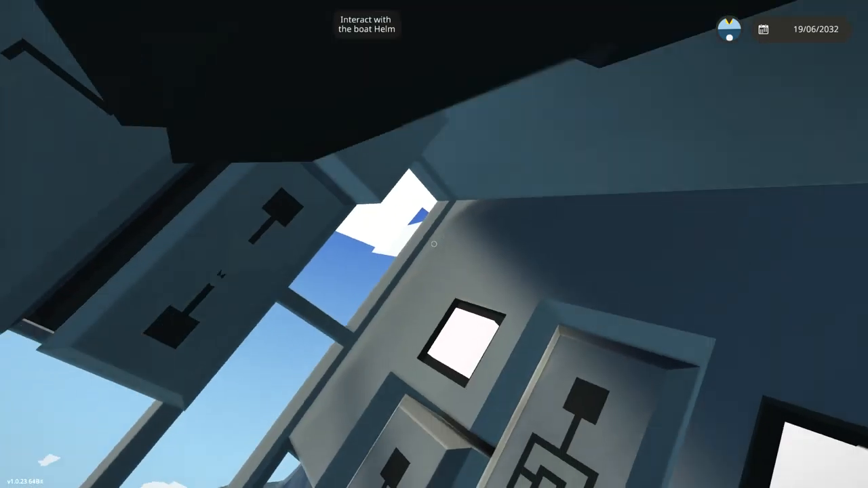
pyautogui.moveTo(434, 244)
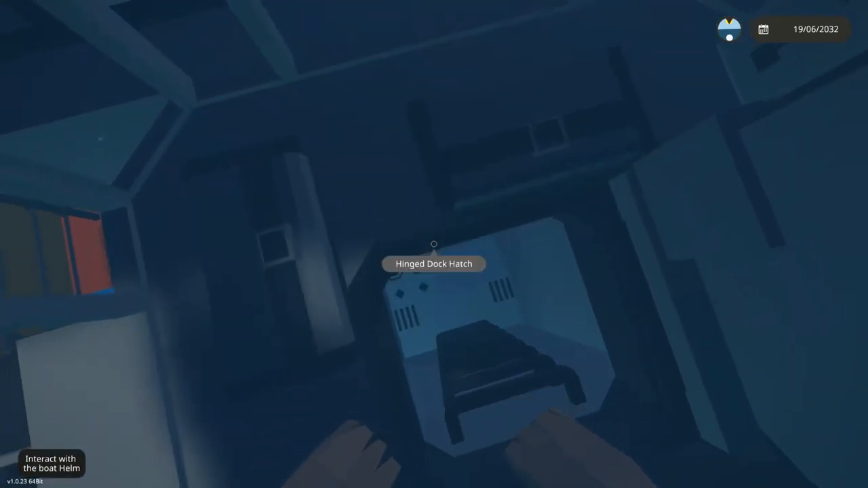
pyautogui.moveTo(434, 244)
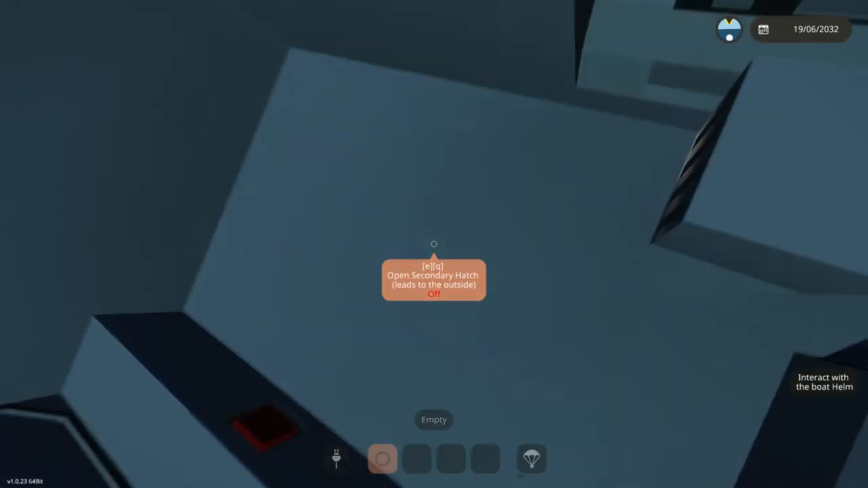
pyautogui.moveTo(434, 244)
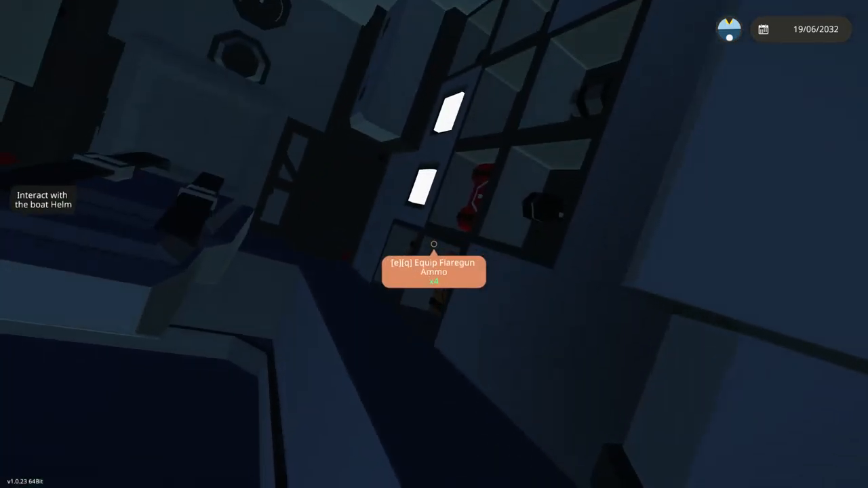
pyautogui.moveTo(434, 244)
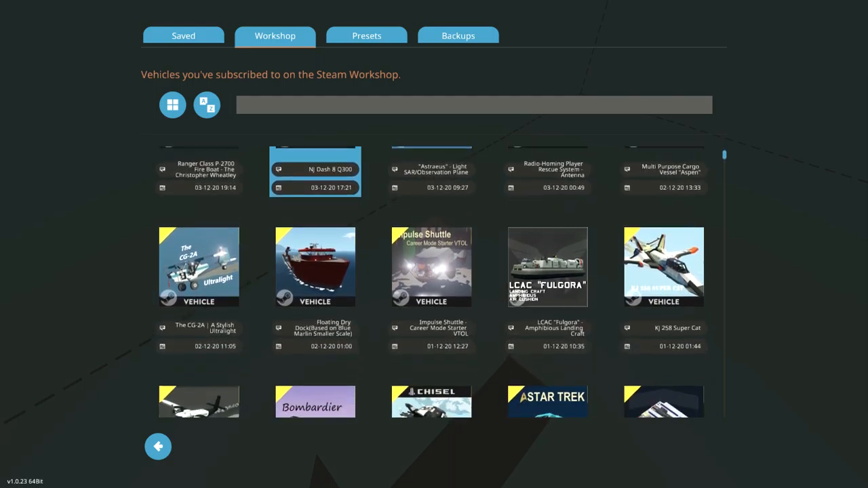
# Scroll the Workshop list and spawn the Vindholk MPV 195 vessel again
pyautogui.scroll(-3)
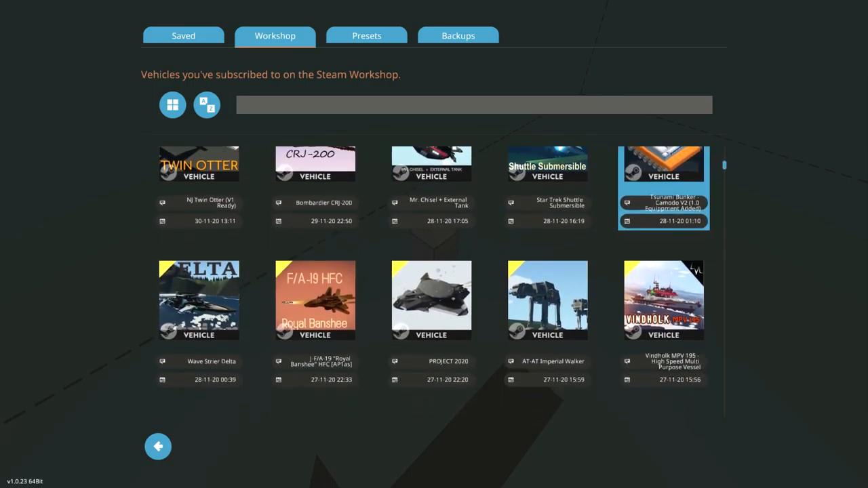
pyautogui.scroll(-3)
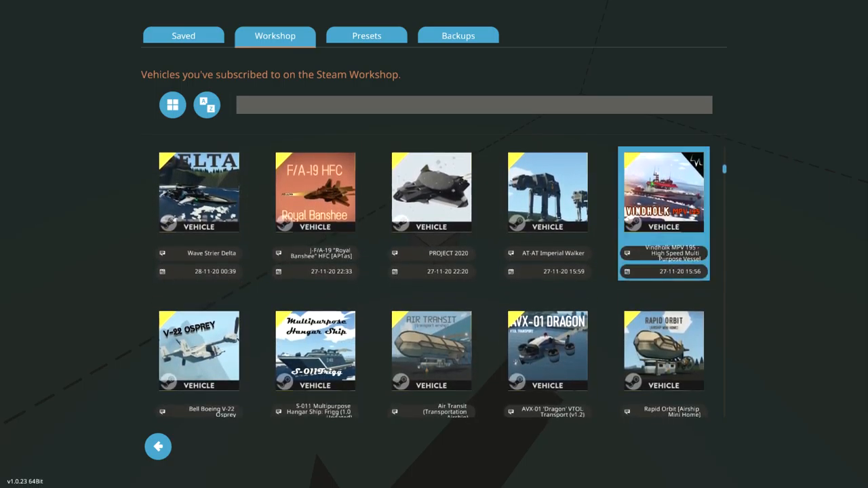
pyautogui.click(662, 191)
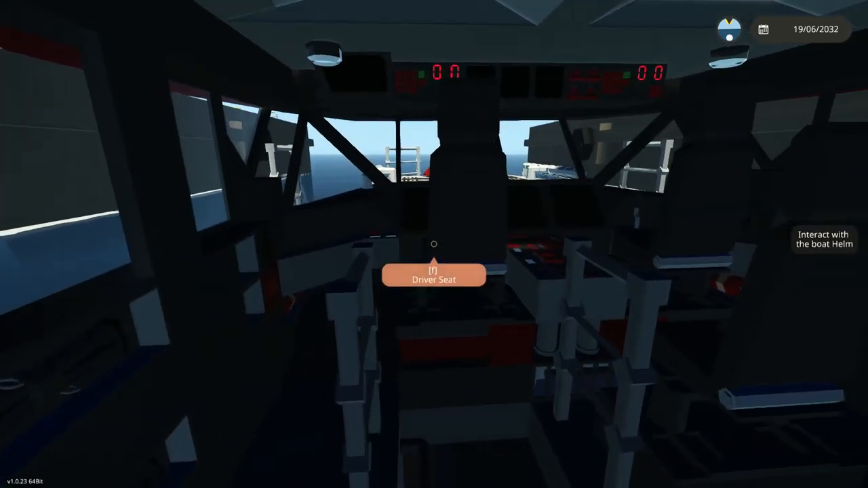
# Sit down in the Vindholk's driver seat on the bridge
pyautogui.press('f')
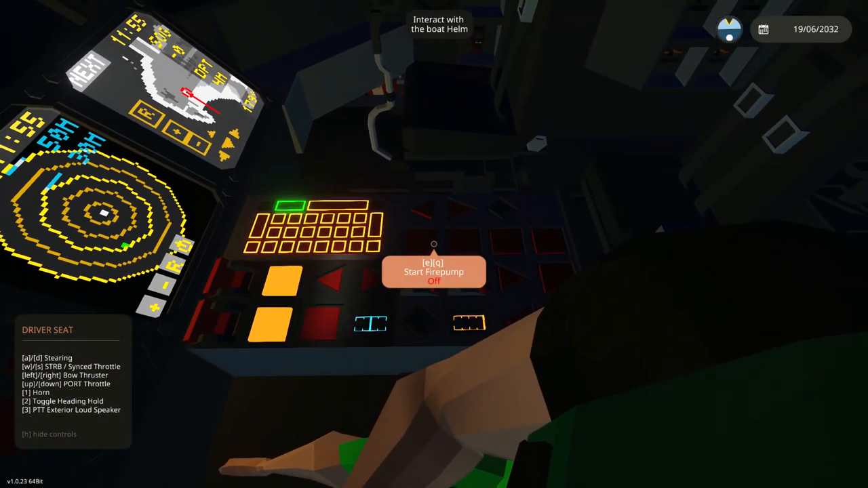
pyautogui.moveTo(434, 244)
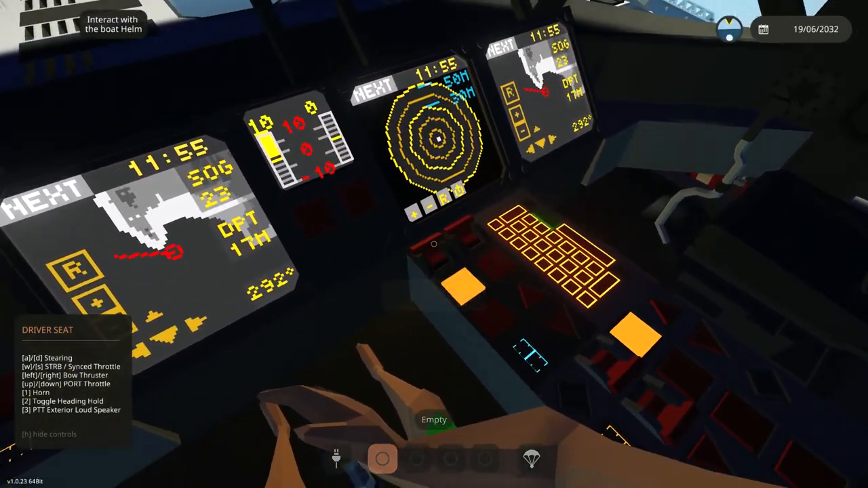
pyautogui.moveTo(434, 245)
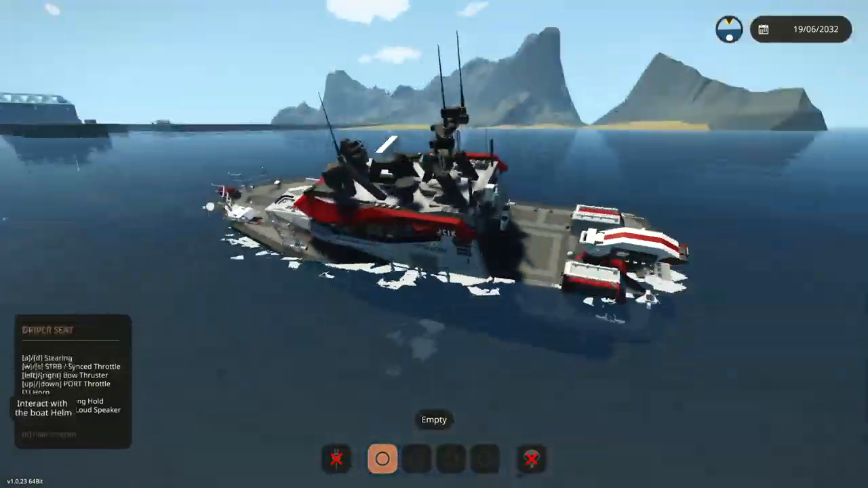
# Get up from the driver seat onto the bridge after driving the ship
pyautogui.press('f')
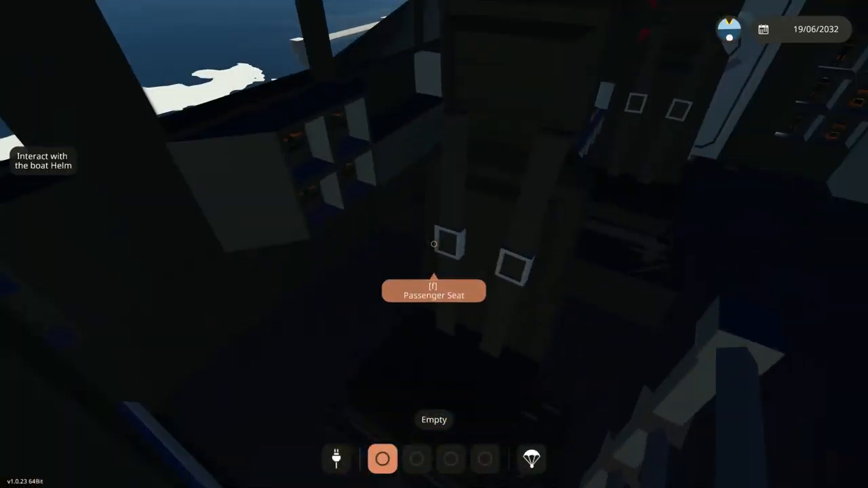
pyautogui.moveTo(434, 244)
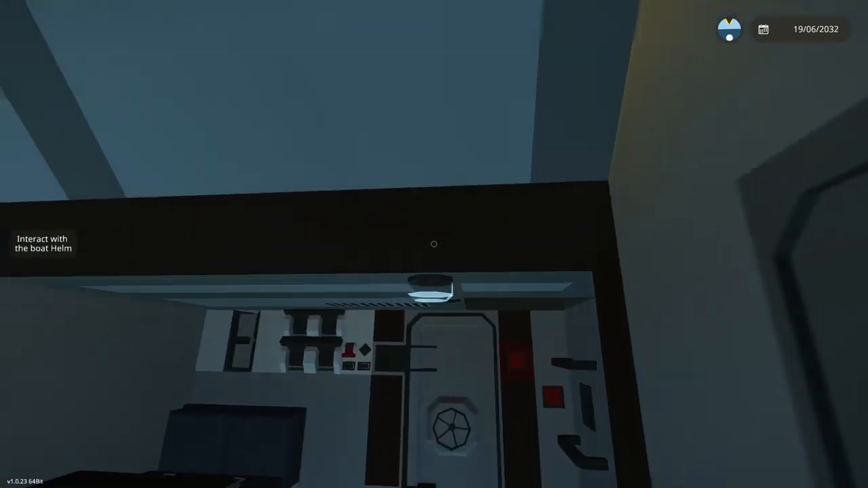
pyautogui.moveTo(434, 244)
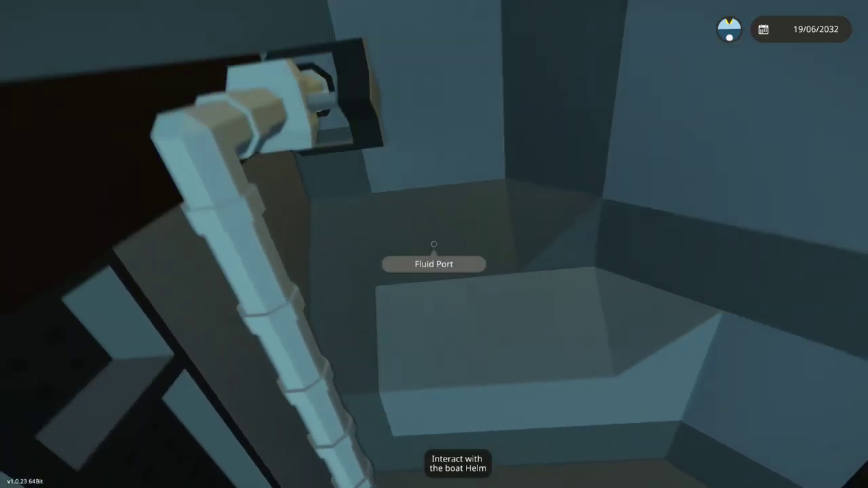
pyautogui.moveTo(434, 244)
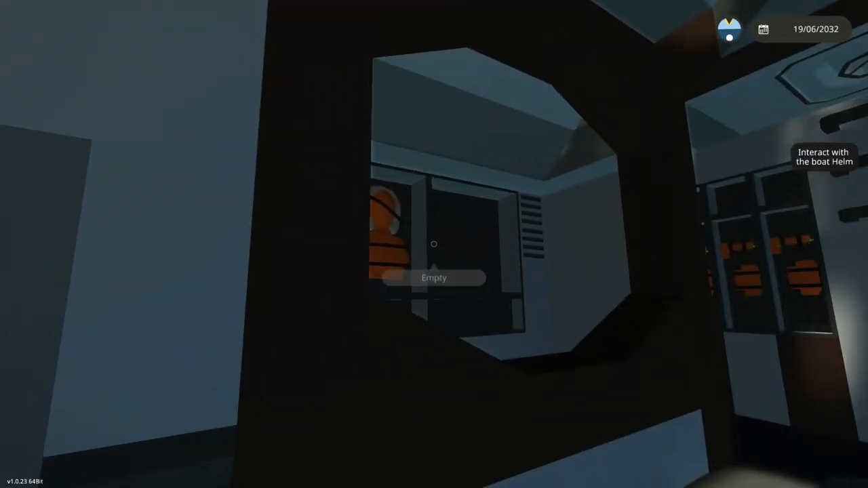
pyautogui.moveTo(433, 244)
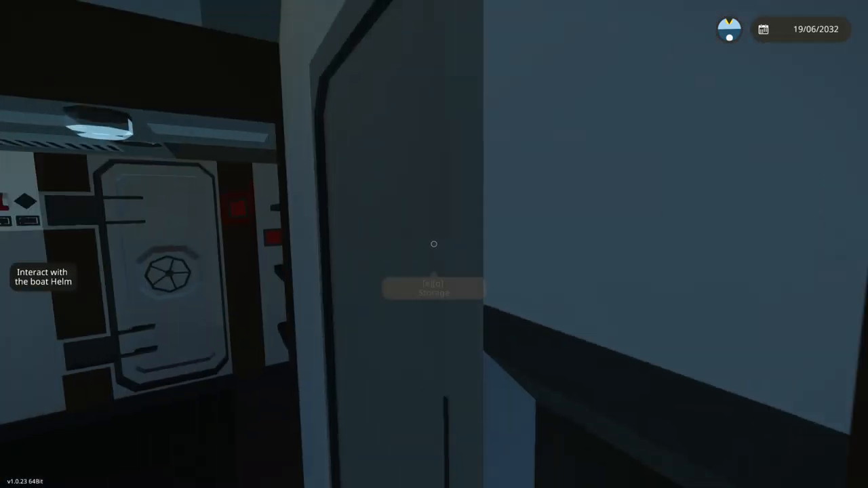
pyautogui.moveTo(433, 244)
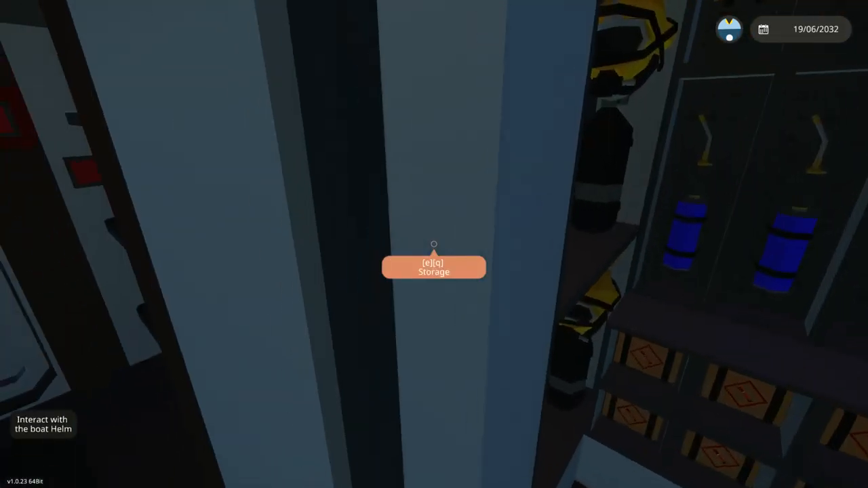
pyautogui.press('e')
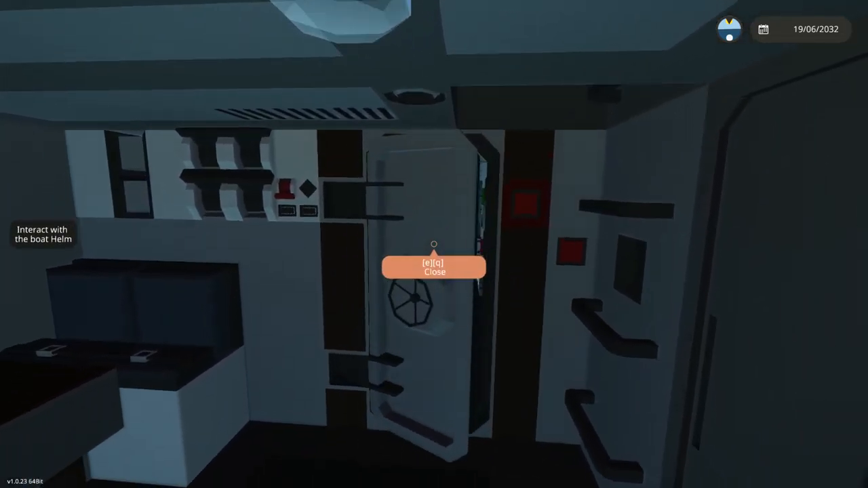
pyautogui.moveTo(434, 244)
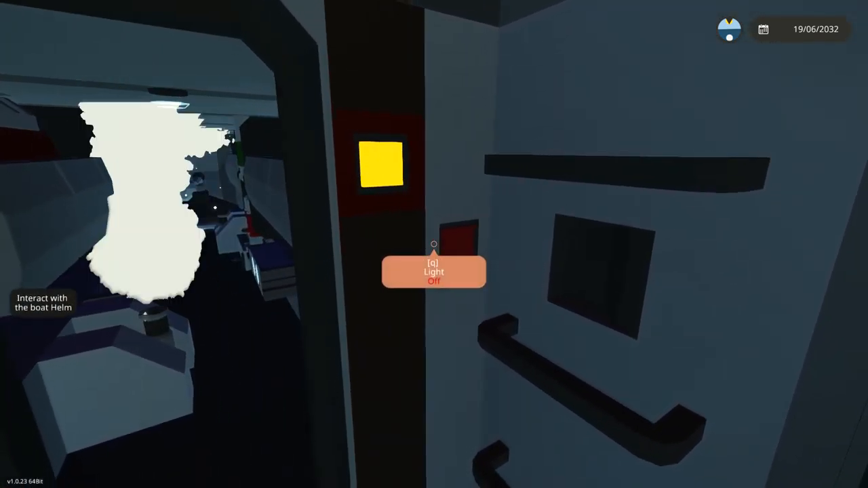
pyautogui.moveTo(433, 244)
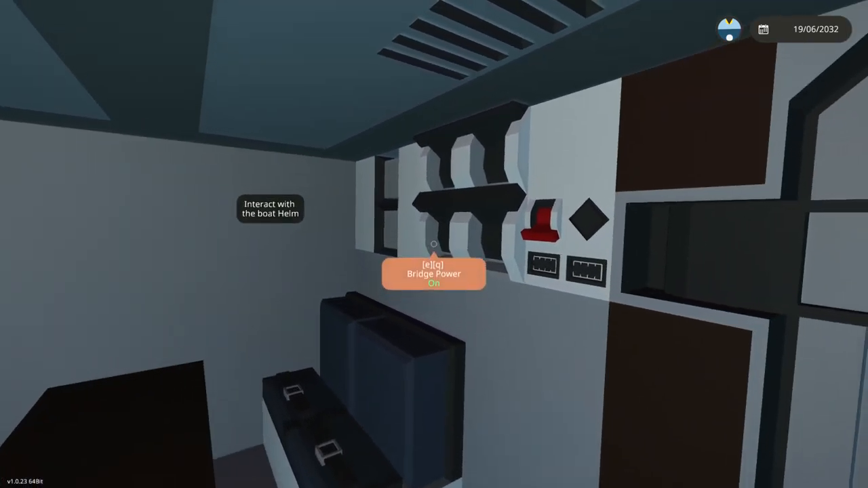
pyautogui.moveTo(434, 244)
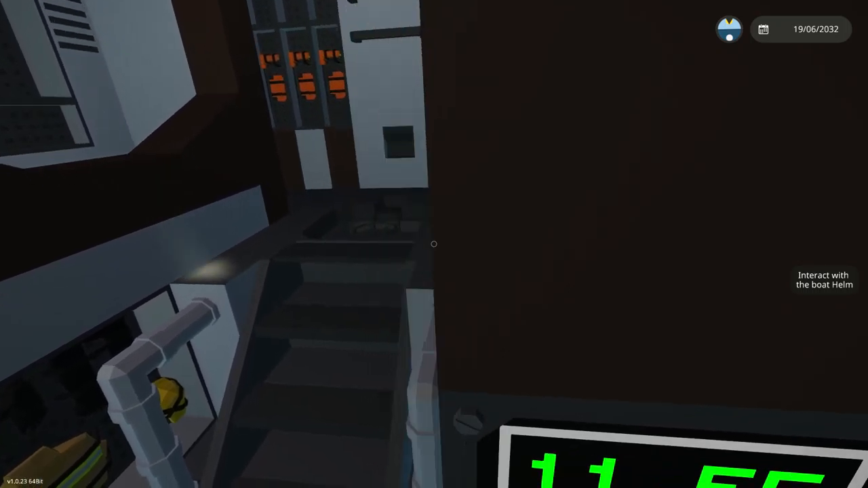
pyautogui.moveTo(434, 244)
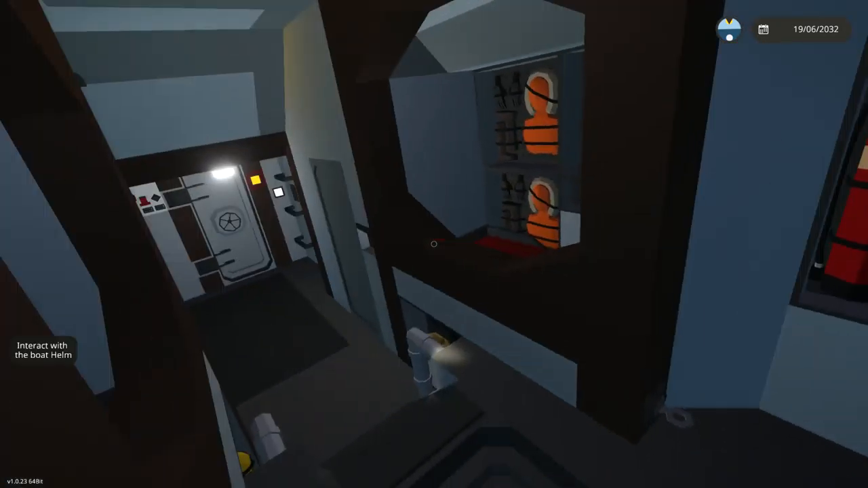
pyautogui.moveTo(434, 244)
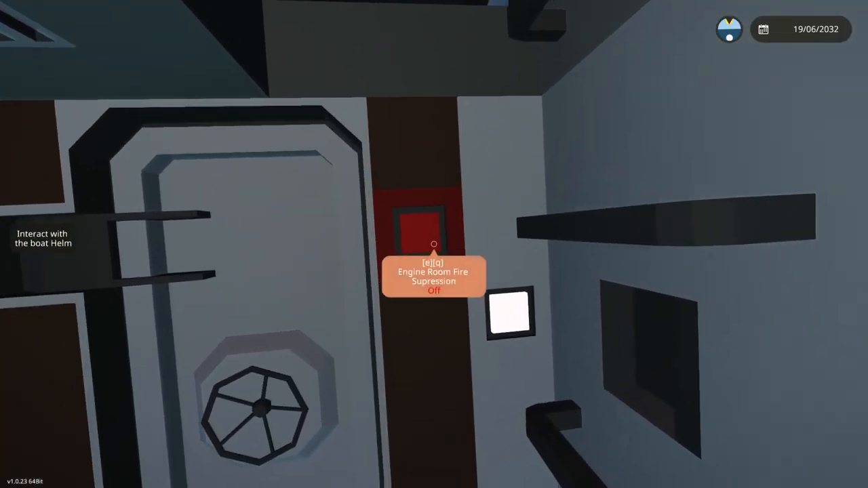
pyautogui.moveTo(434, 244)
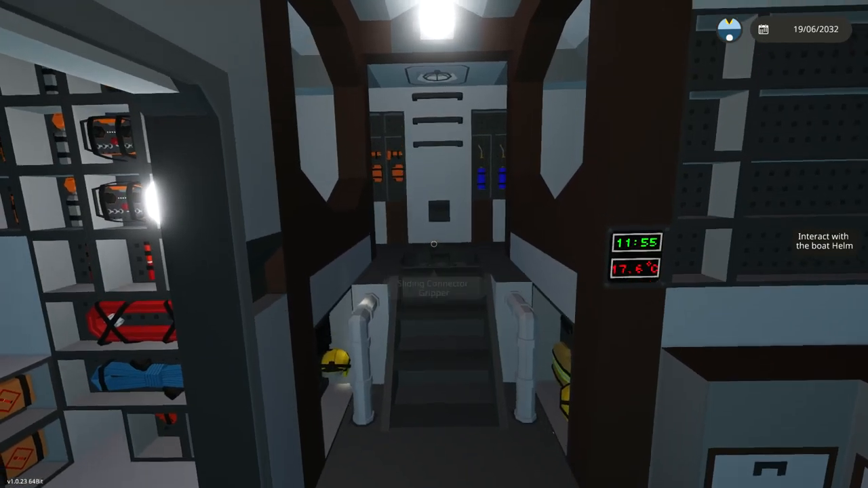
pyautogui.moveTo(434, 244)
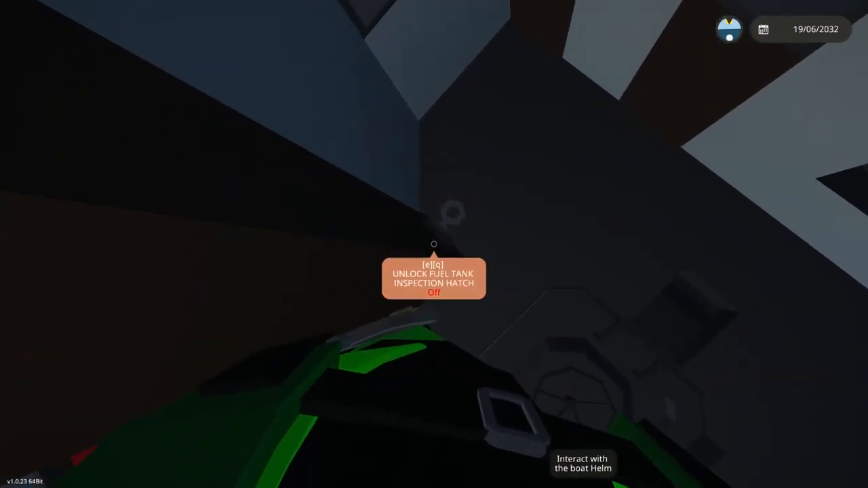
pyautogui.moveTo(434, 244)
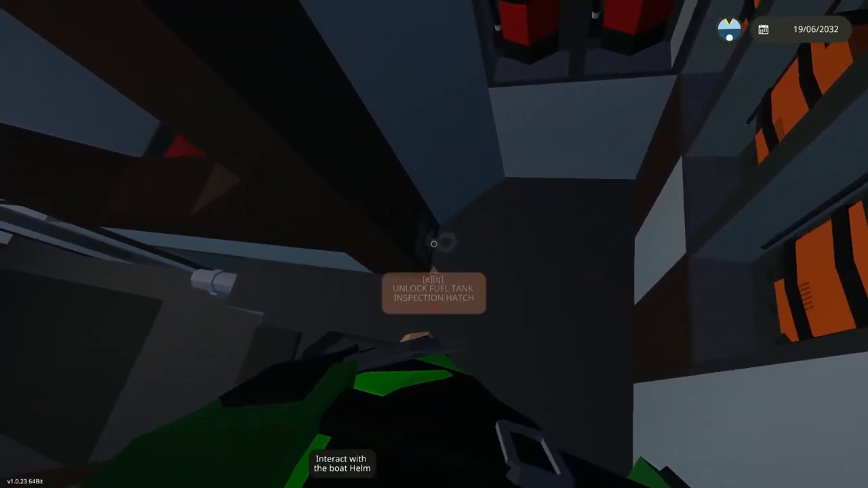
# Trigger the Unlock Fuel Tank Inspection Hatch switch below deck
pyautogui.press('q')
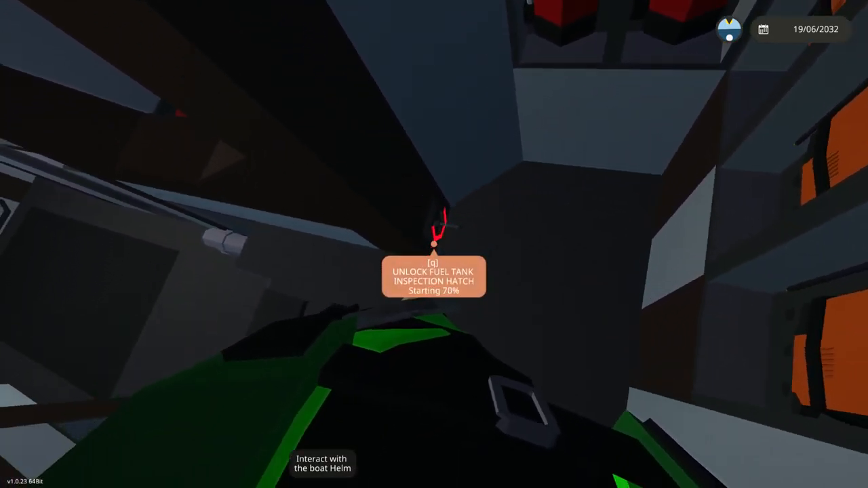
pyautogui.press('q')
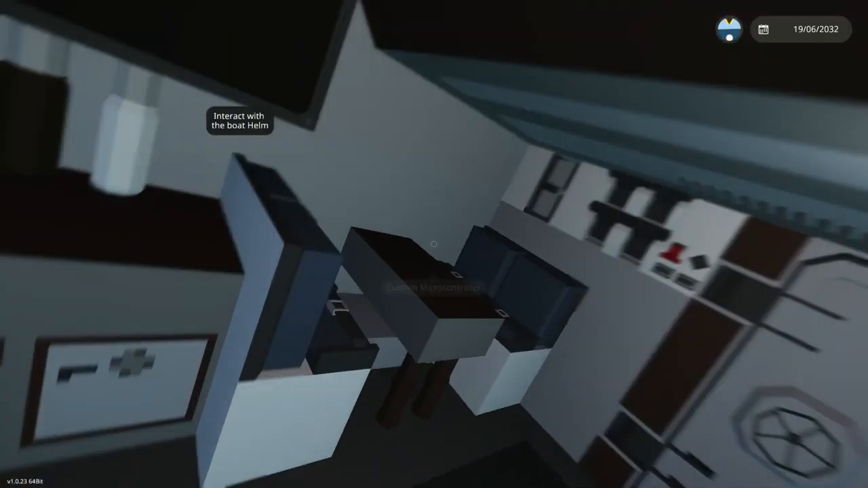
pyautogui.moveTo(434, 244)
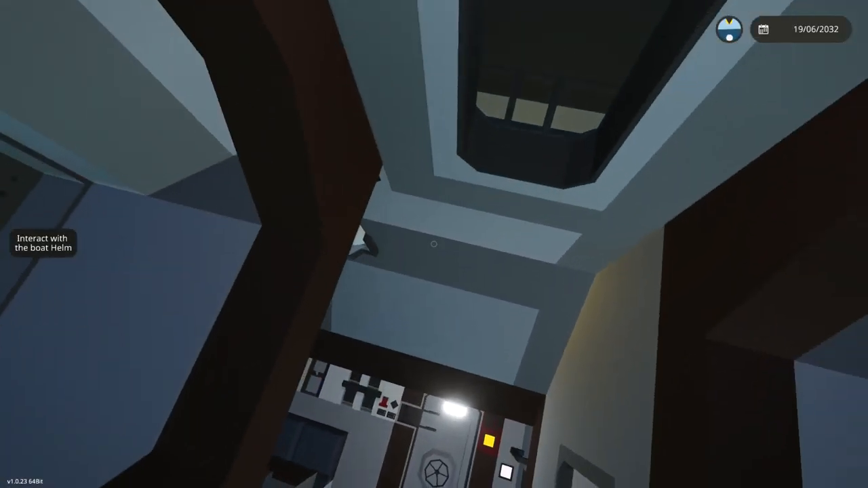
pyautogui.moveTo(433, 244)
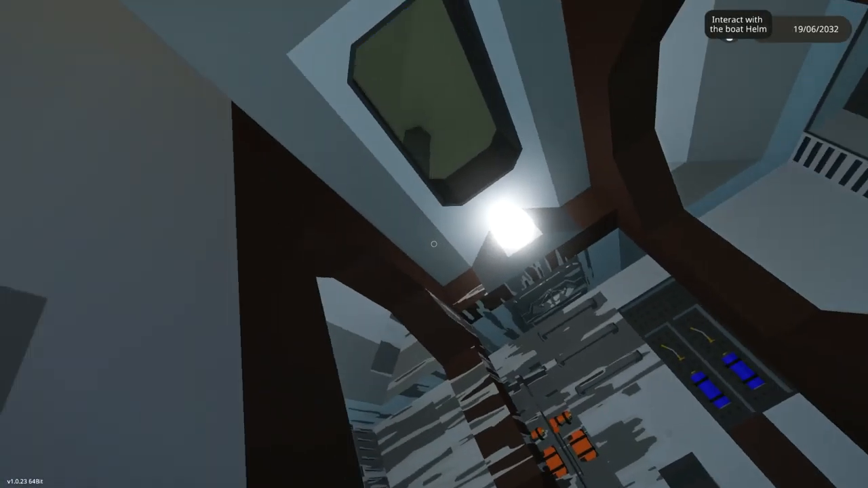
pyautogui.moveTo(433, 244)
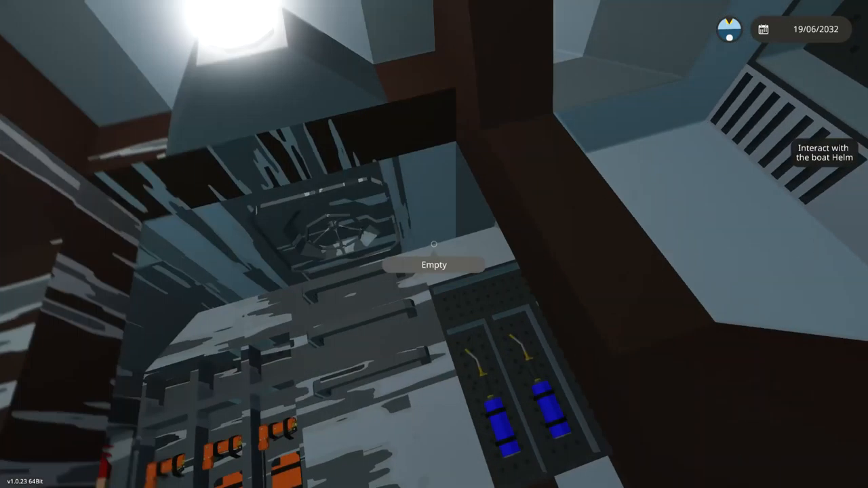
pyautogui.moveTo(433, 244)
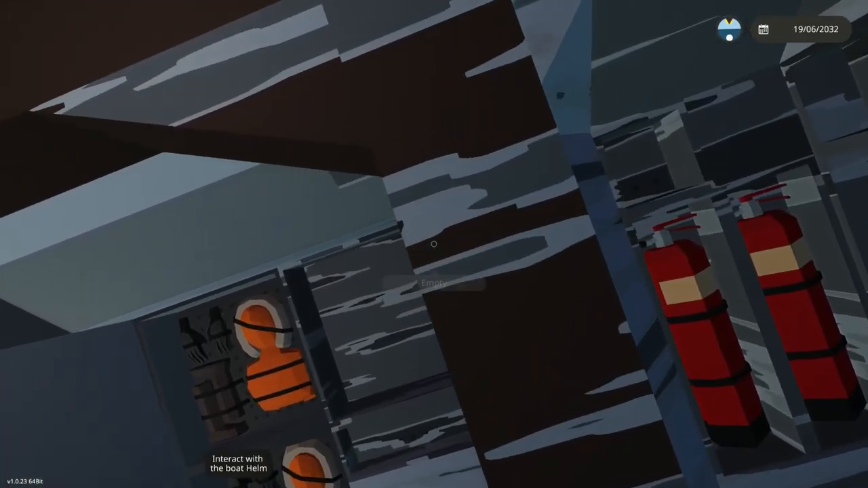
pyautogui.moveTo(433, 244)
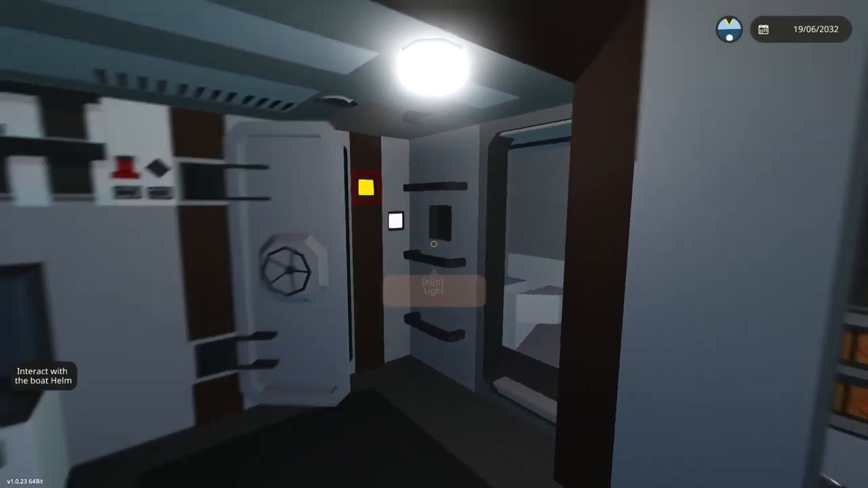
pyautogui.moveTo(433, 244)
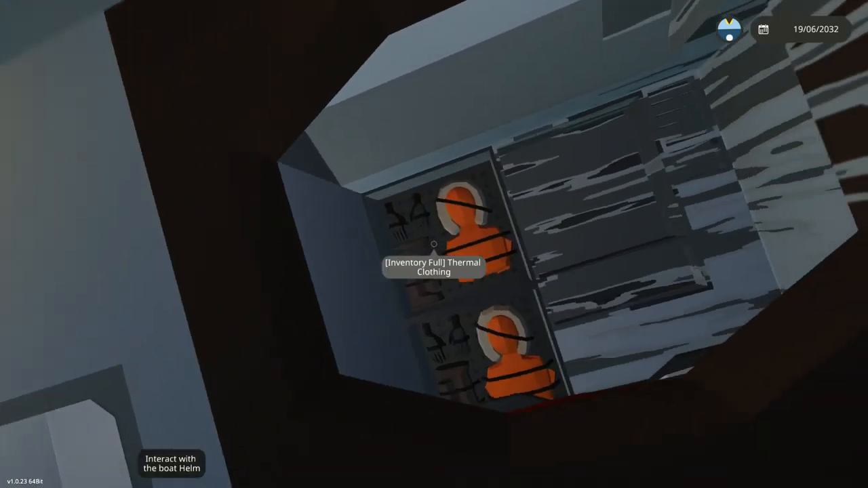
pyautogui.moveTo(434, 244)
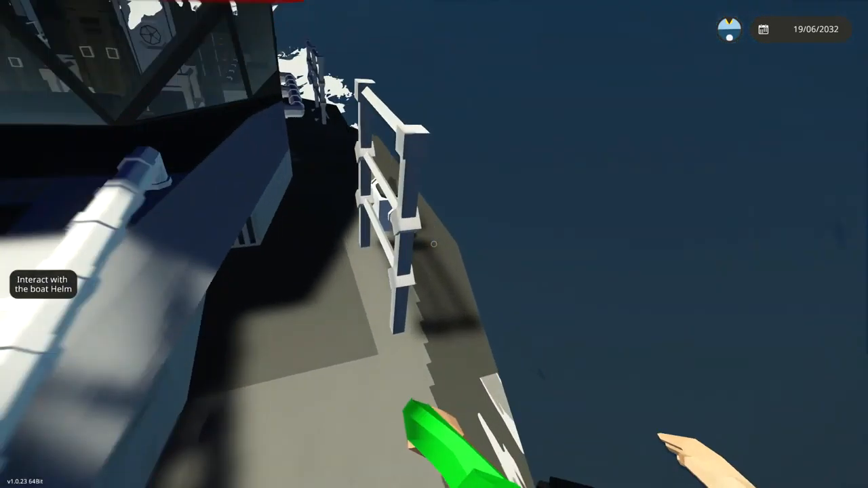
pyautogui.moveTo(434, 244)
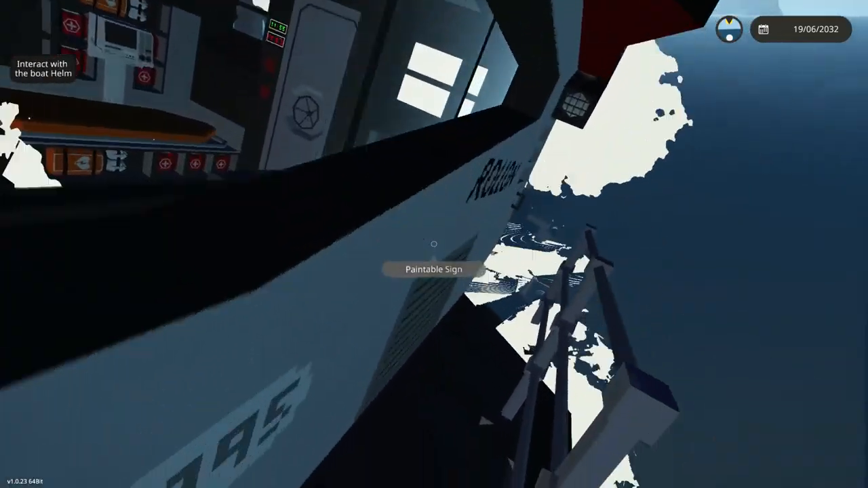
pyautogui.moveTo(434, 244)
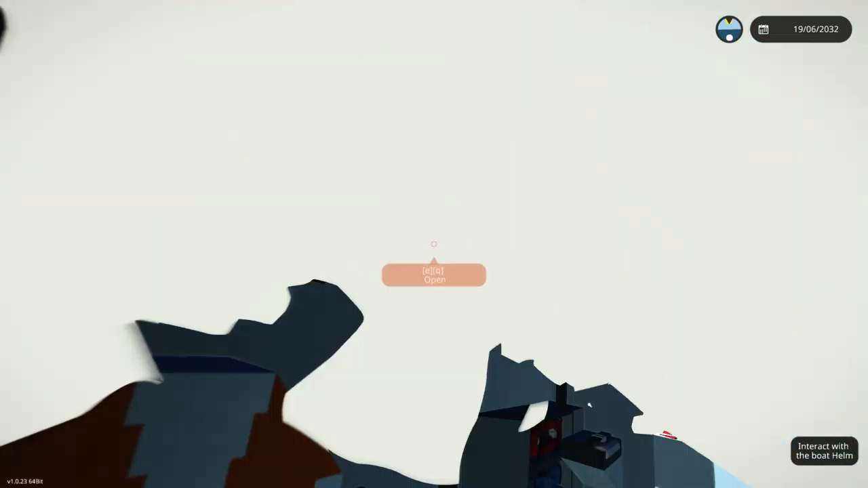
# Bring up the Custom Options panel from the deck
pyautogui.press('e')
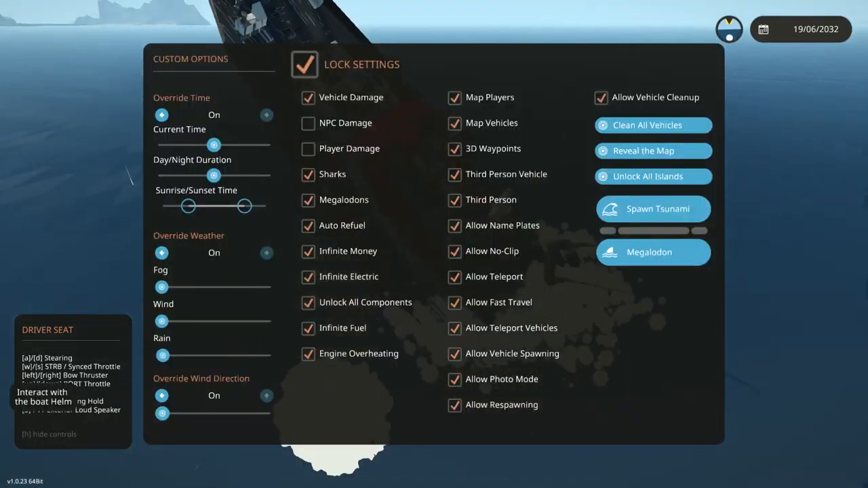
# Leave the Custom Options panel and return to the deck facing the bridge
pyautogui.click(653, 208)
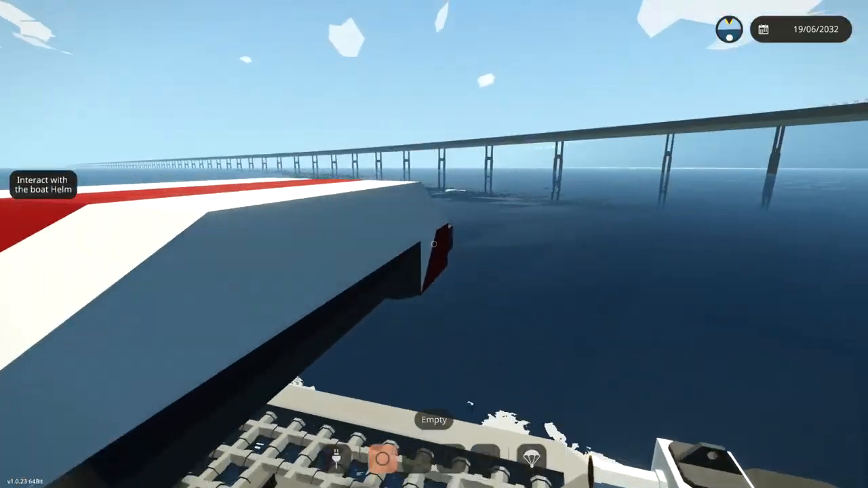
# Enter Photo Mode and dismiss its camera settings panel to view the character
pyautogui.click(729, 29)
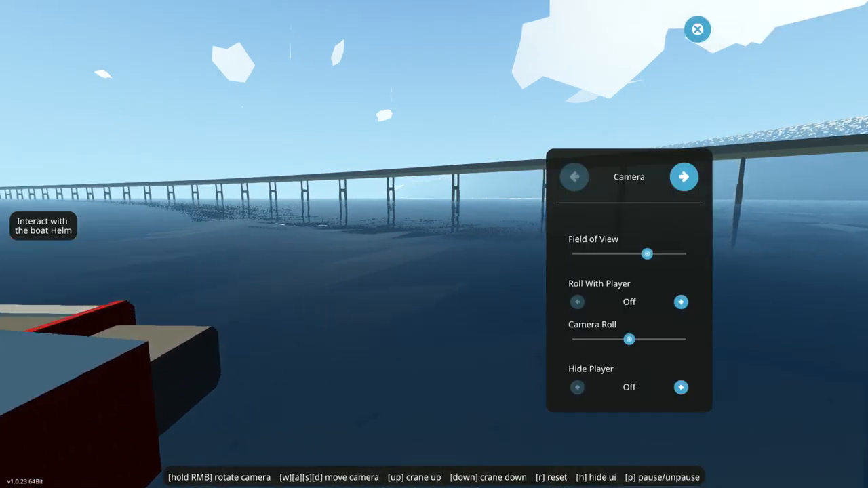
pyautogui.click(697, 29)
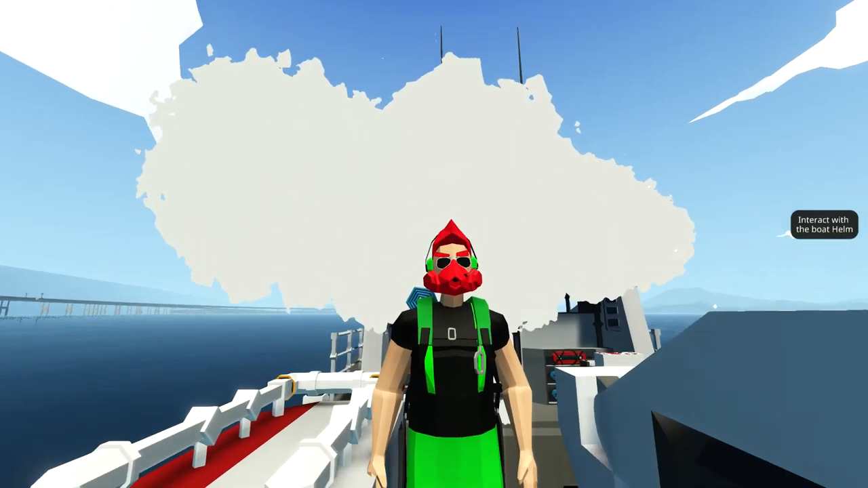
pyautogui.moveTo(434, 244)
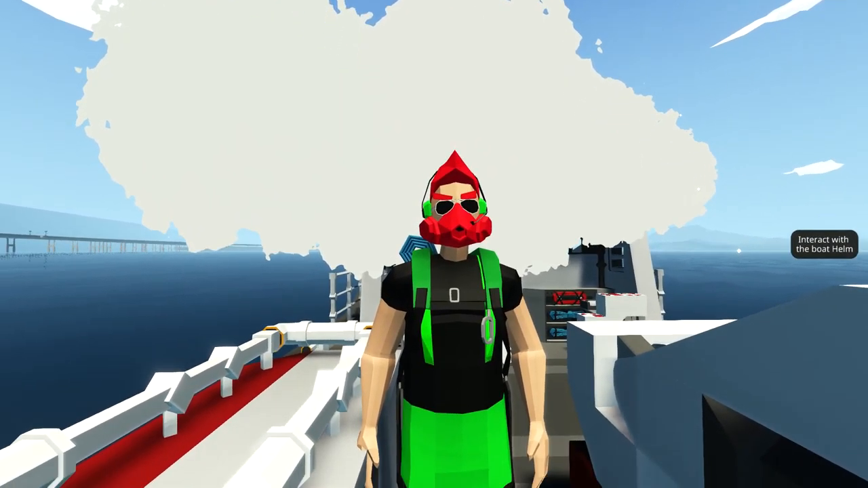